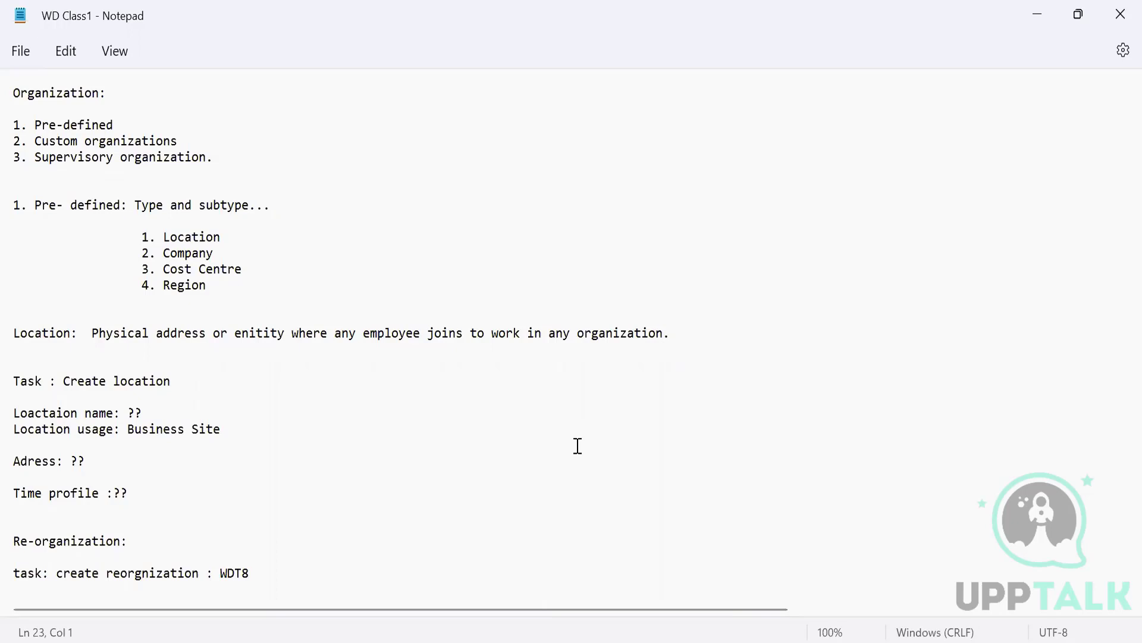
{"action": "mouse_move", "coordinate": [629, 112]}
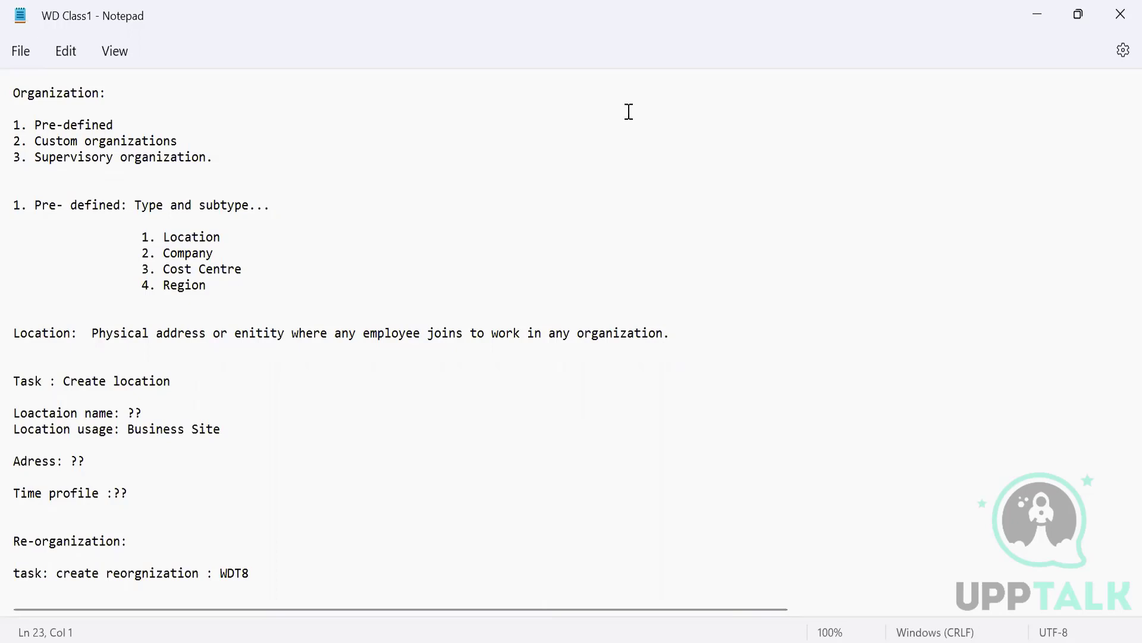